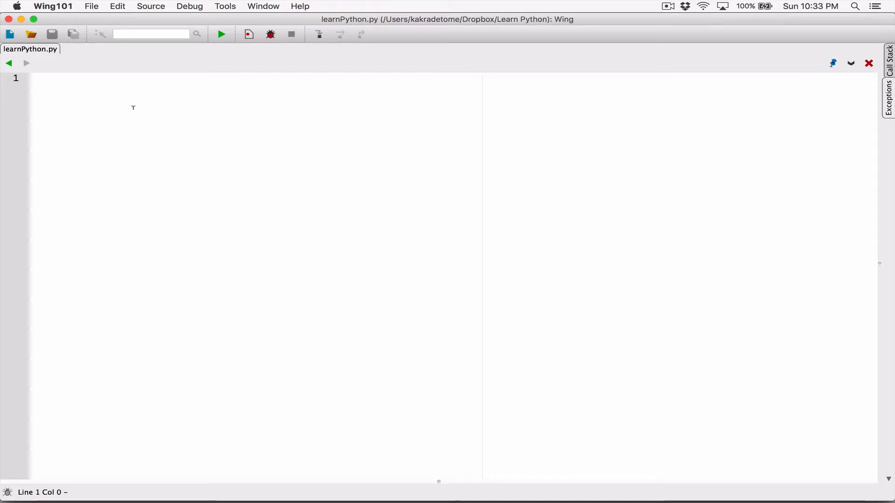
- Assign number = 23423.45345 on line 1 of learnPython.py, followed by two blank lines
text(number =)
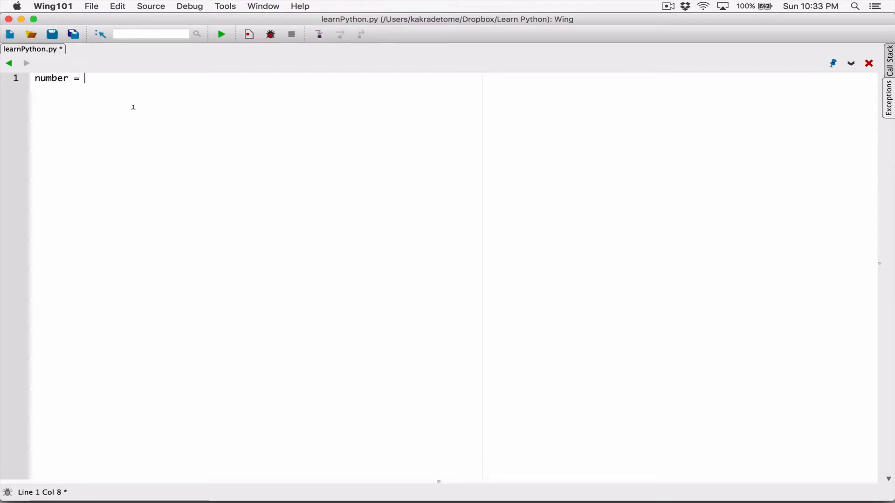
text(234)
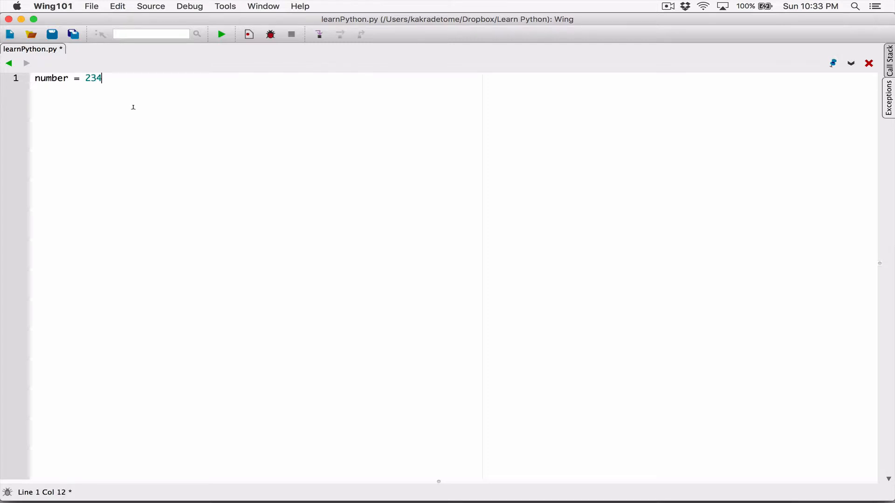
text(23.)
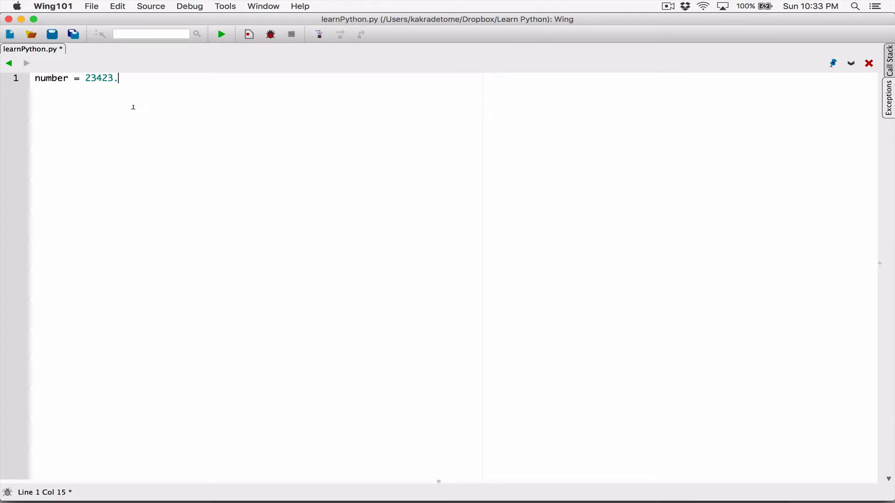
text(45)
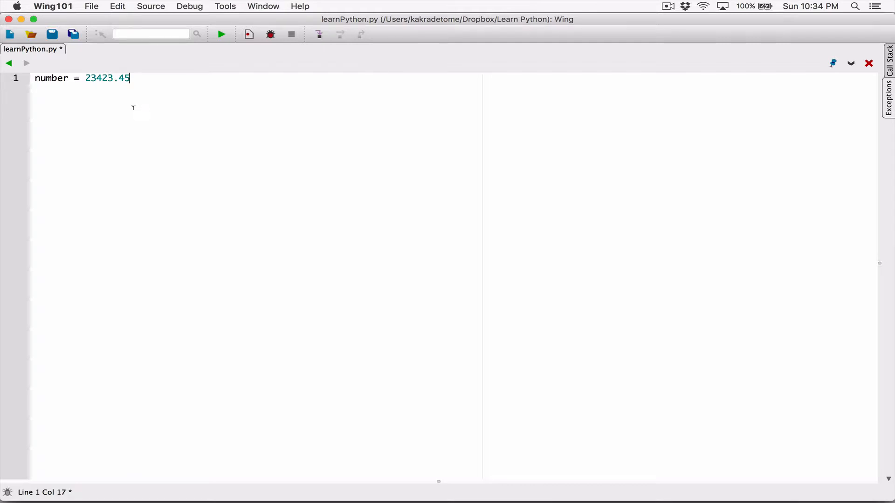
text(345)
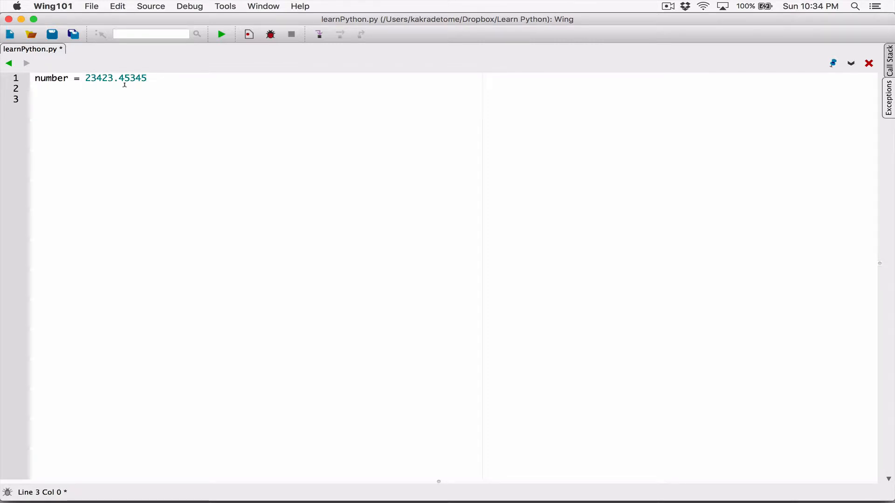
- Write format( number, "e" ) on line 3 and return to the line start
text(format())
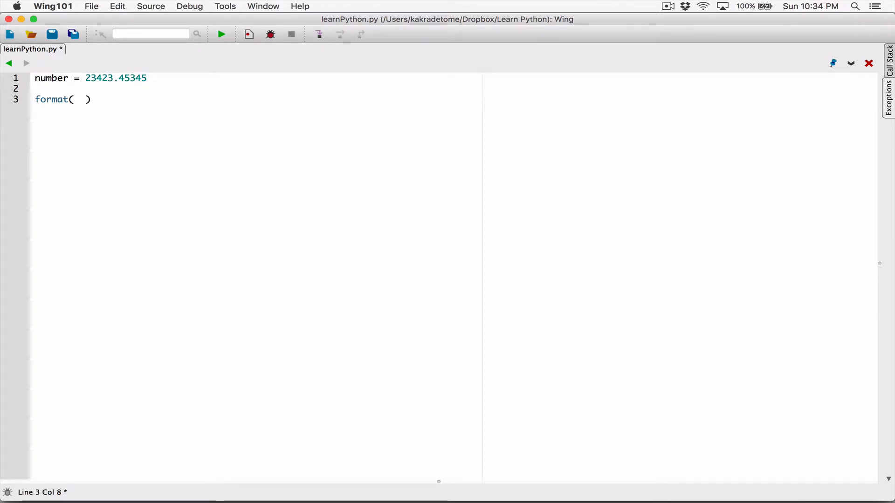
text(numb)
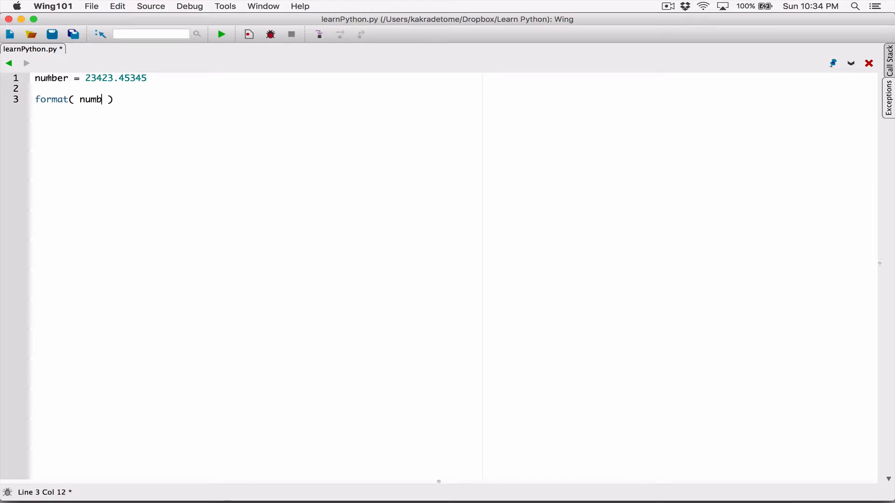
text(er,)
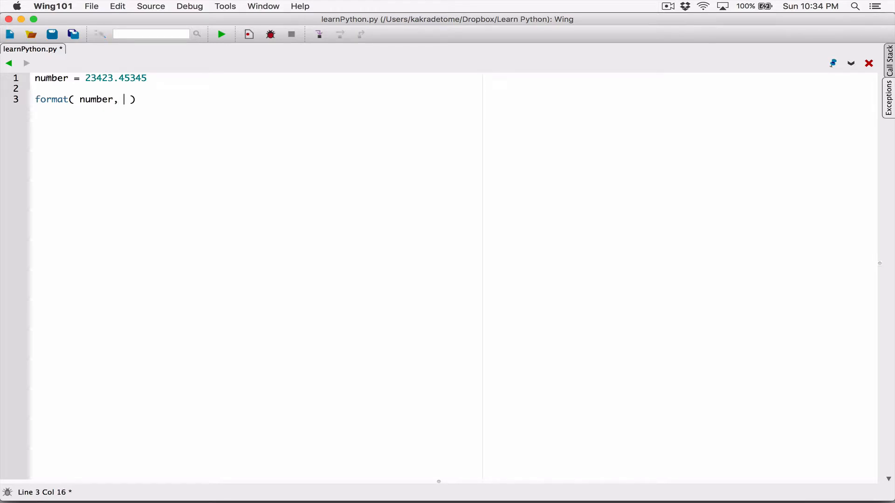
text(")
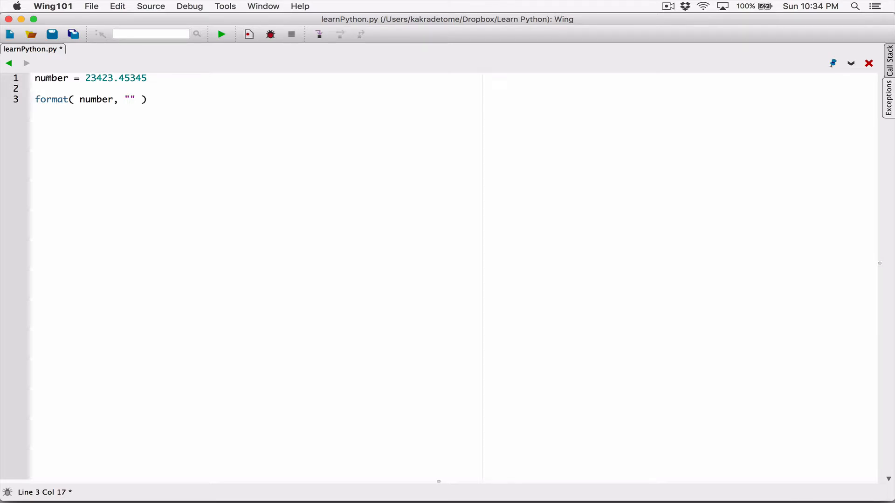
text(e)
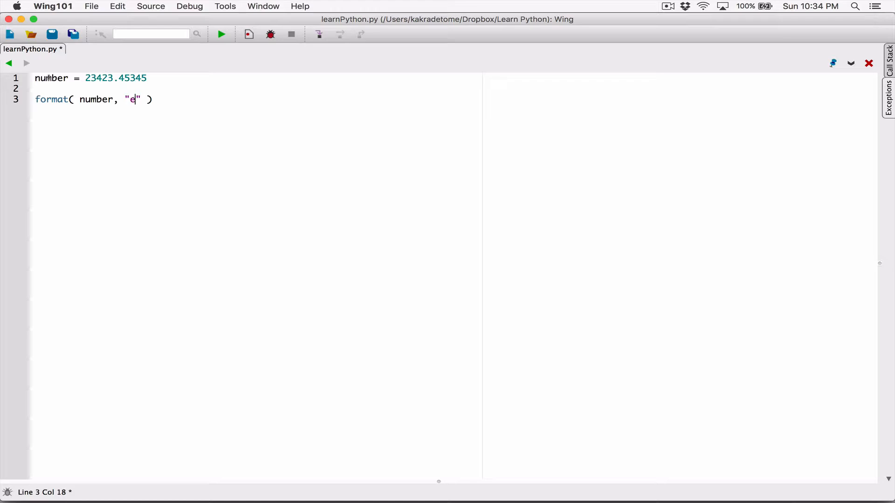
key(Right)
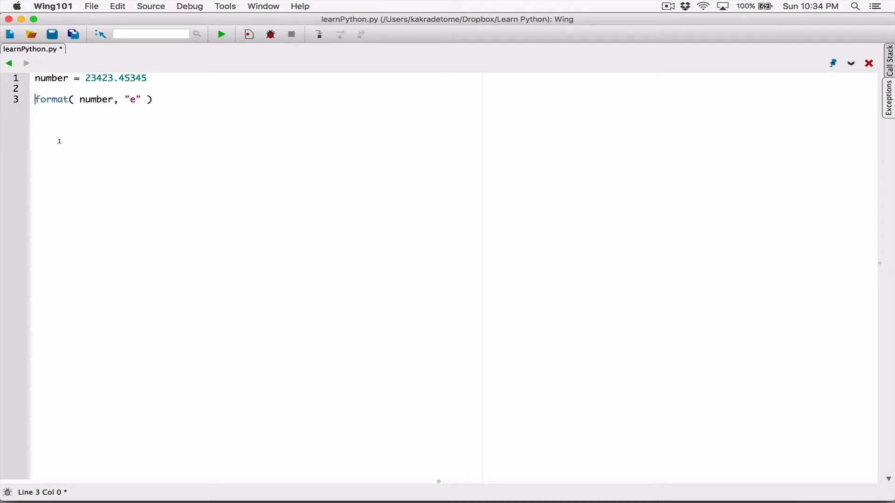
- Store the format result in formattedNumber and add print( formattedNumber ) on line 5
text(formatted)
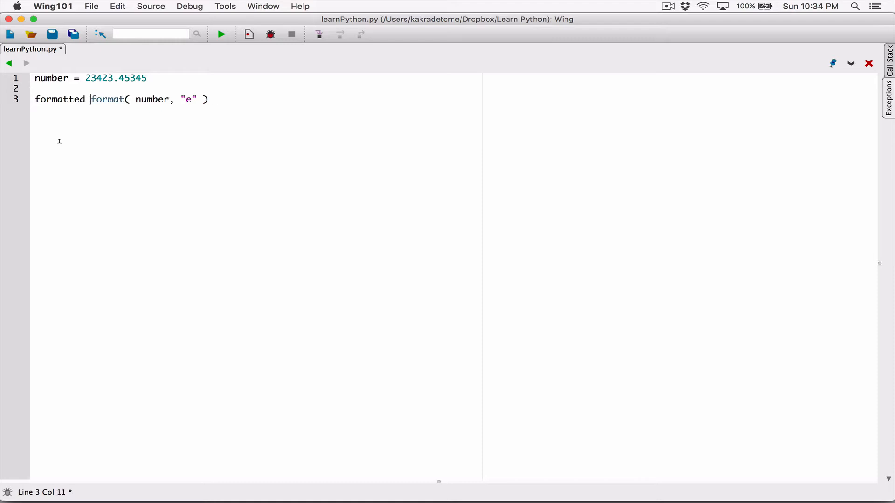
text(Number)
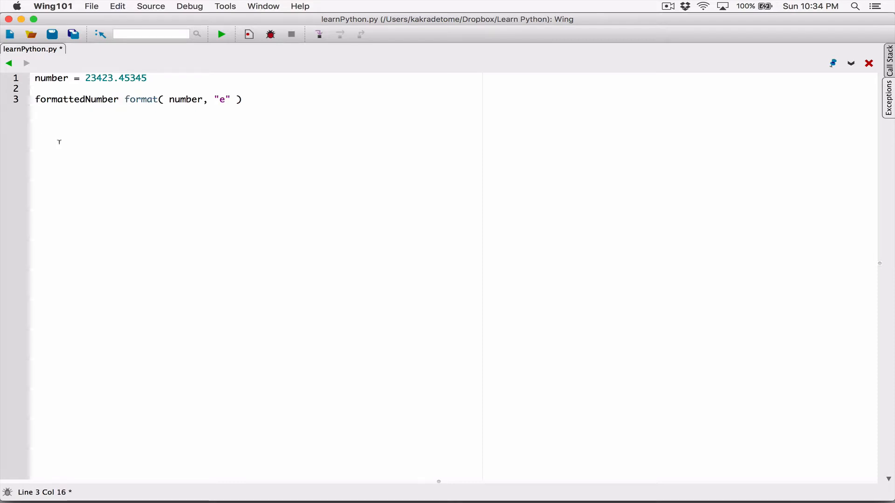
text(=)
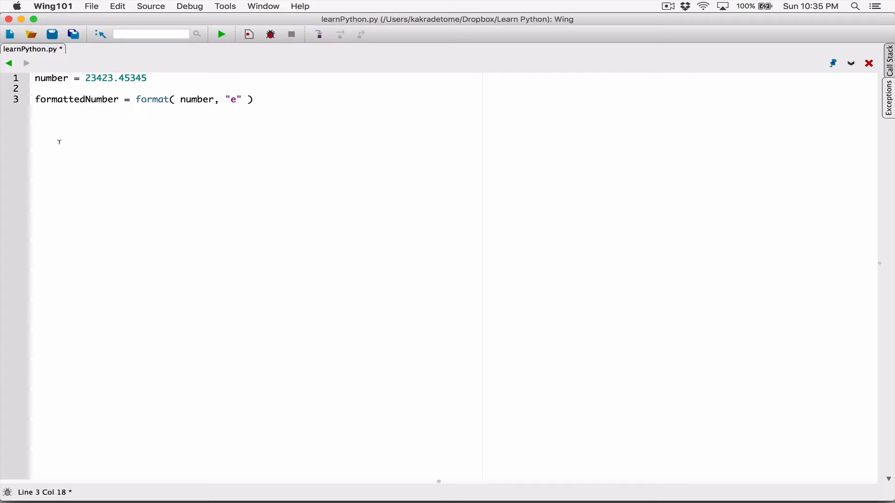
mouse_move(238, 95)
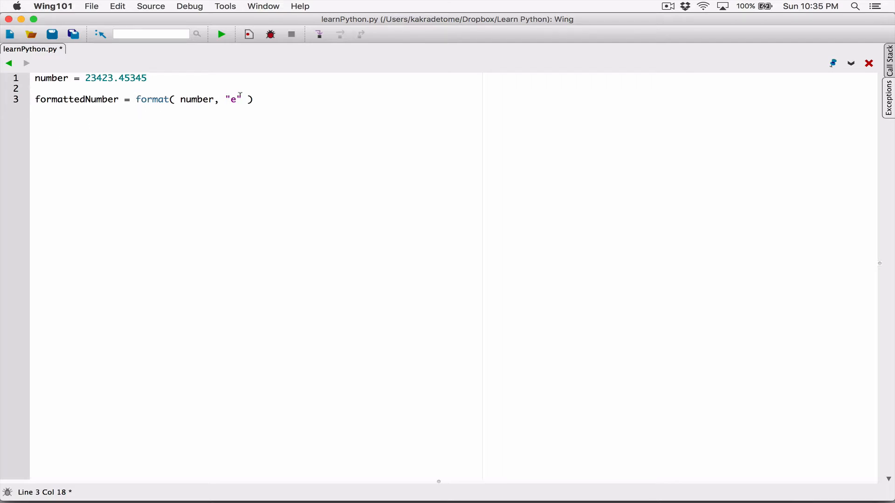
text(p)
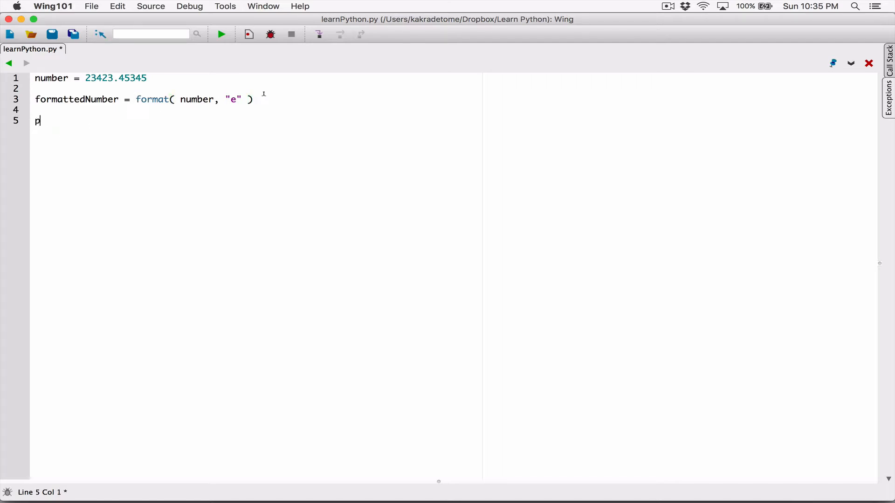
text(rint()
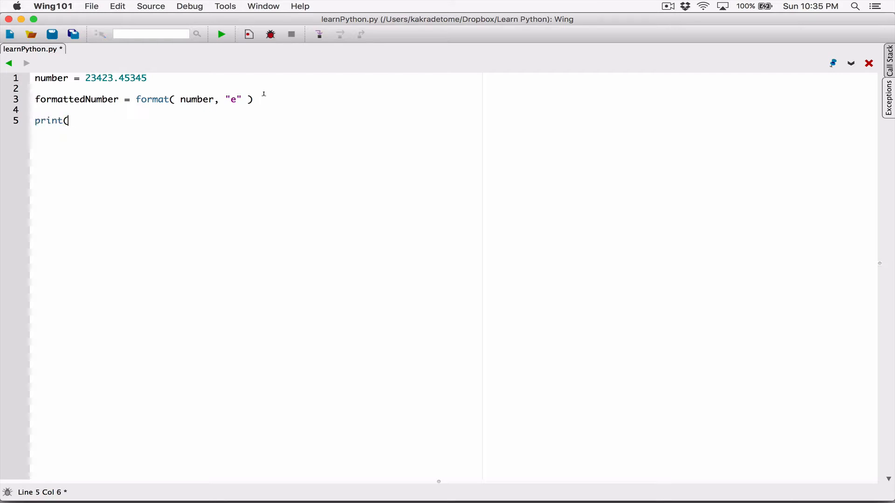
text())
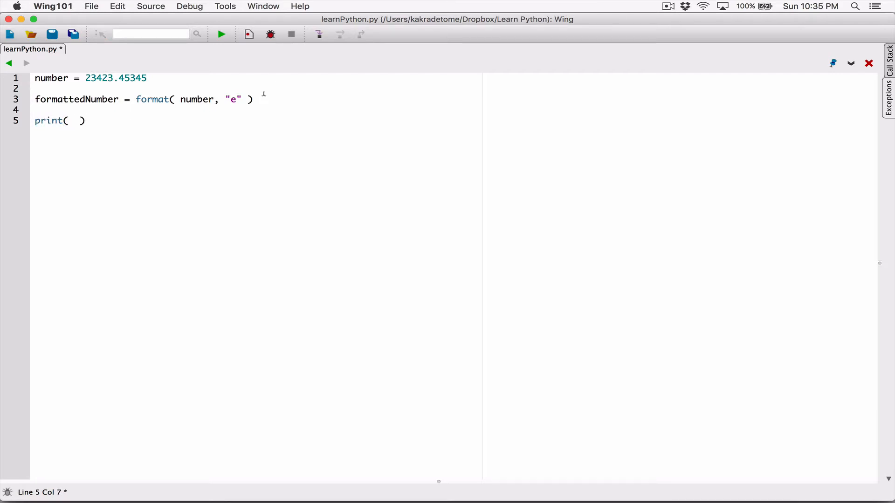
text(formattedNumber)
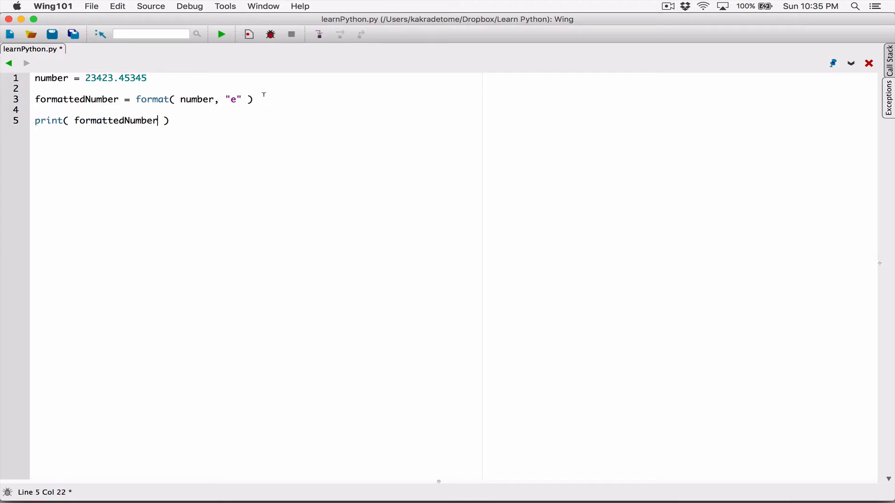
- Save and run the script, then highlight the exponent in the 2.342345e+04 output
click(221, 34)
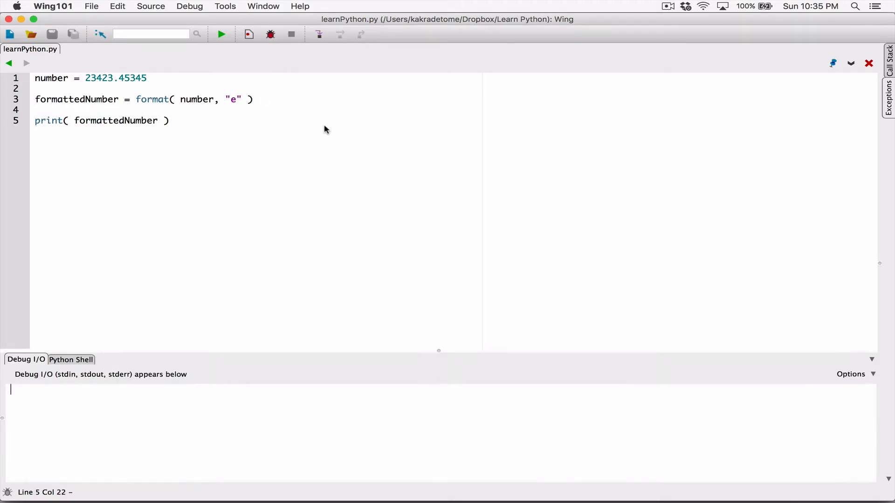
click(220, 34)
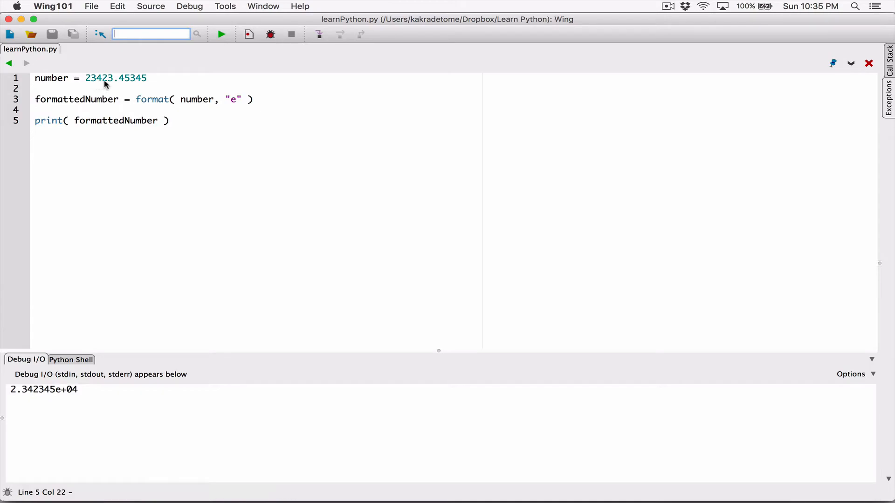
mouse_move(116, 84)
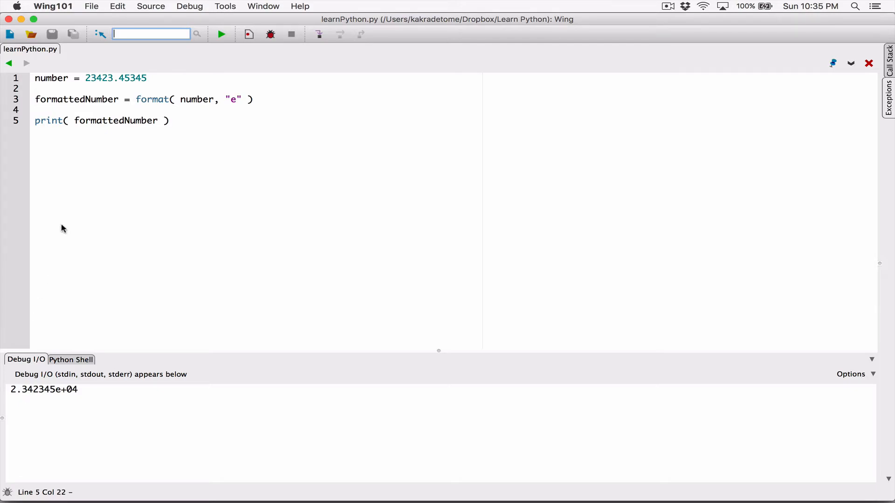
mouse_move(116, 78)
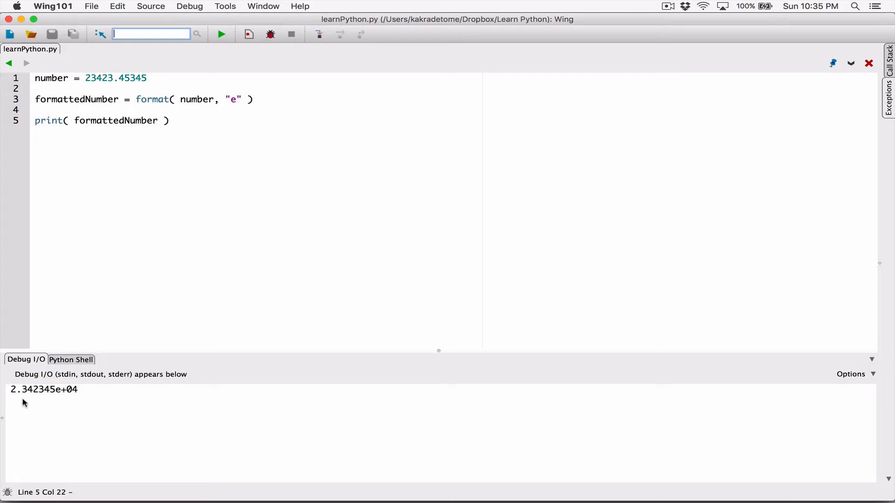
mouse_move(46, 394)
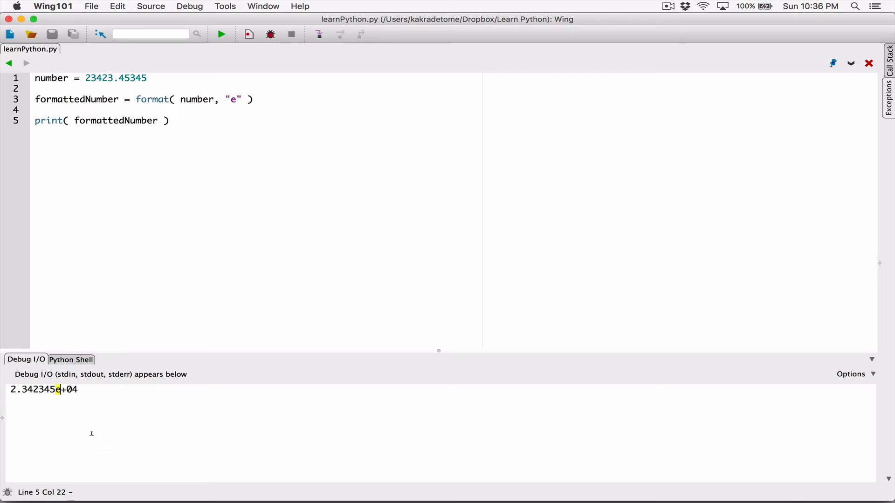
drag(56, 389, 78, 389)
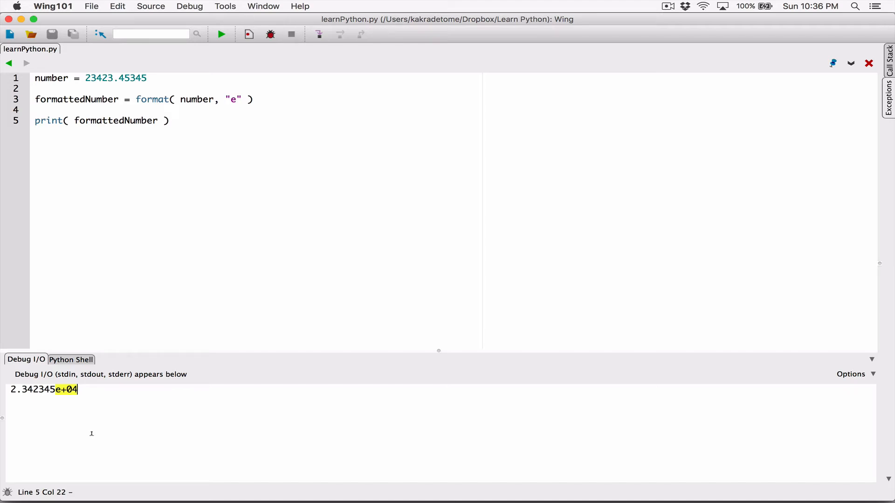
mouse_move(168, 169)
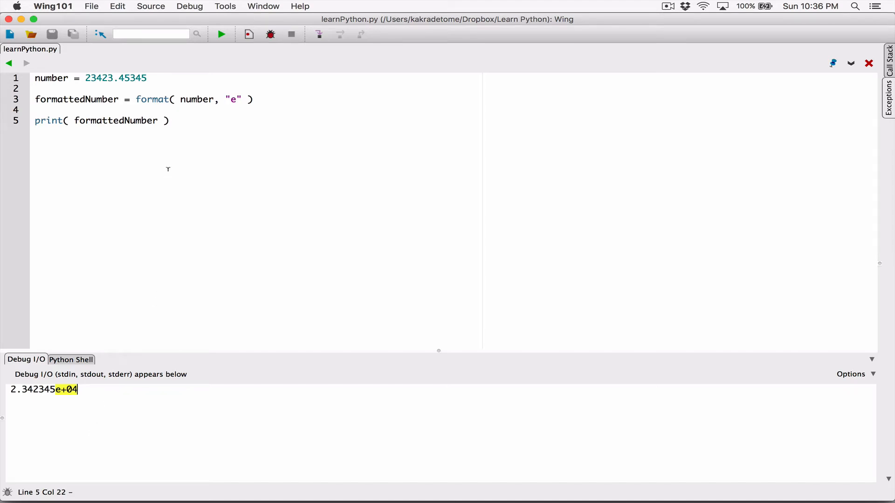
- Change the format code to uppercase "E" and rerun, getting 2.342345E+04
click(232, 99)
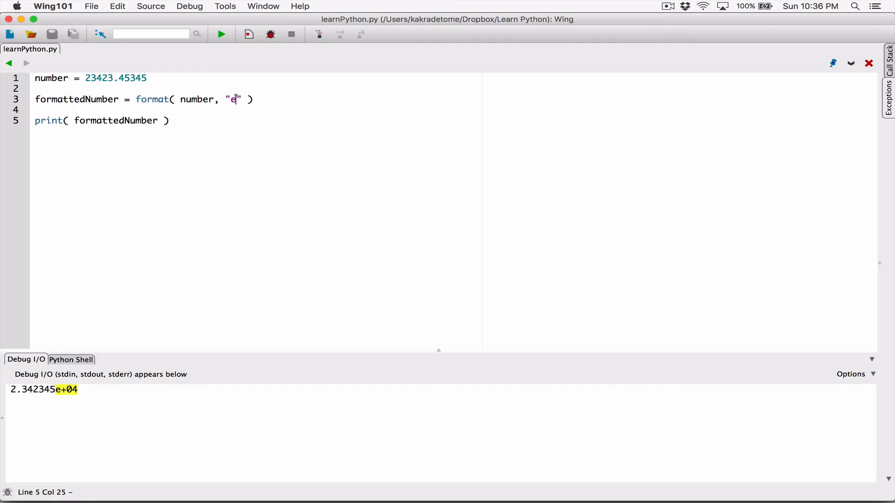
key(backspace)
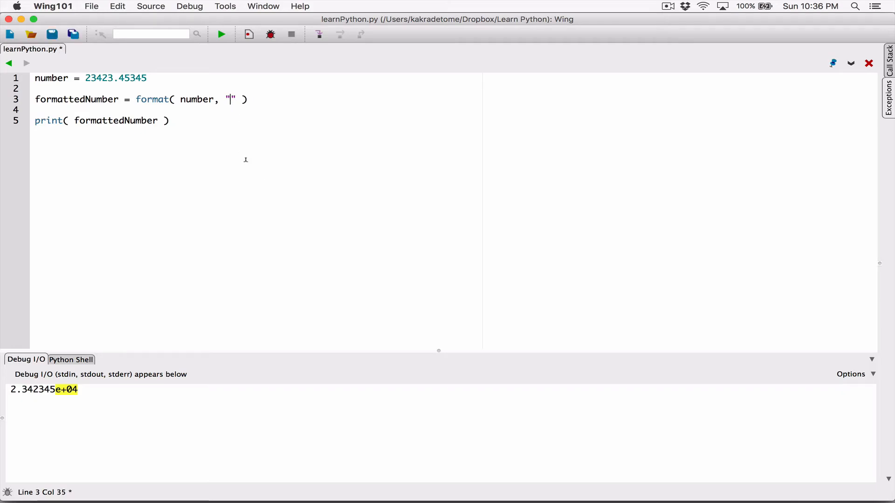
text(E)
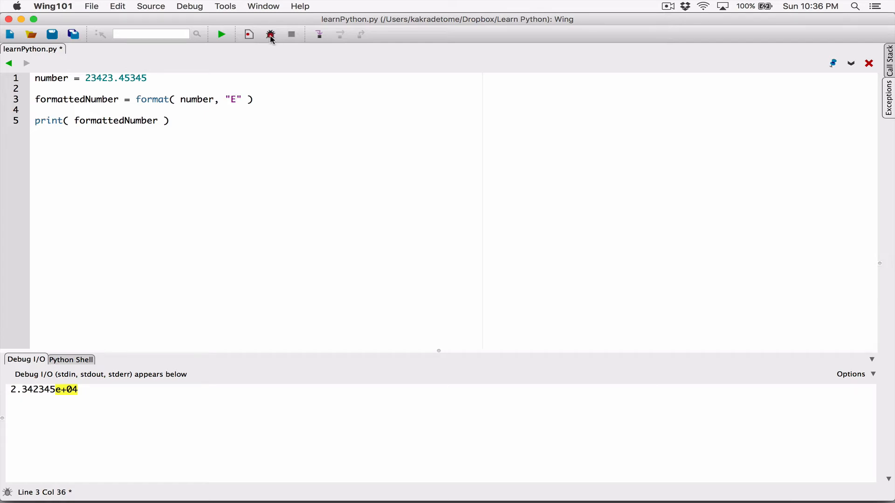
click(291, 34)
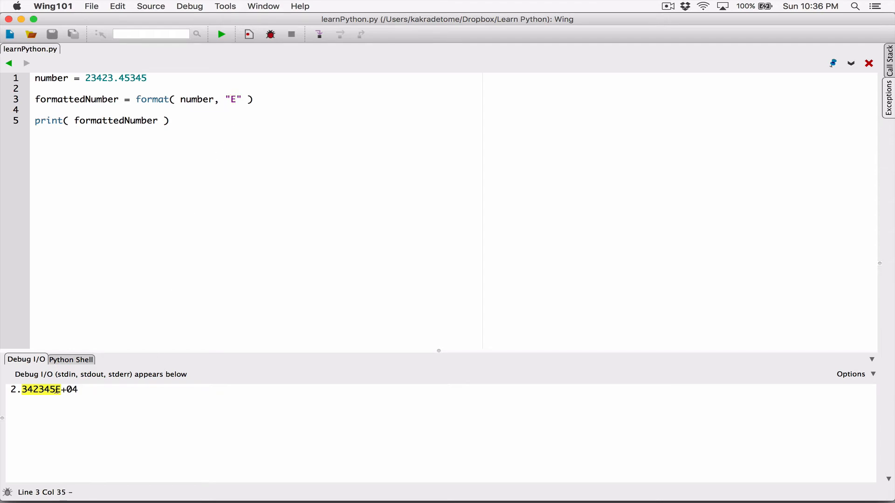
- Make the format string ".2E" and rerun, printing 2.34E+04
text(.2)
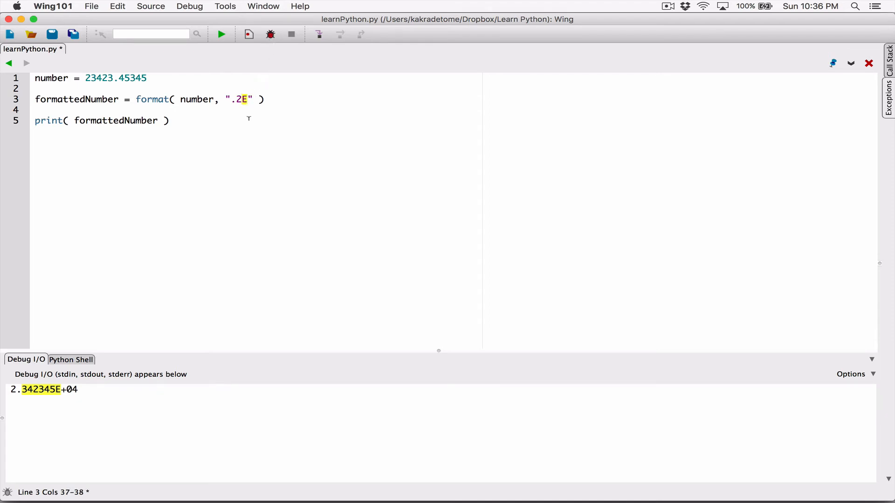
mouse_move(248, 119)
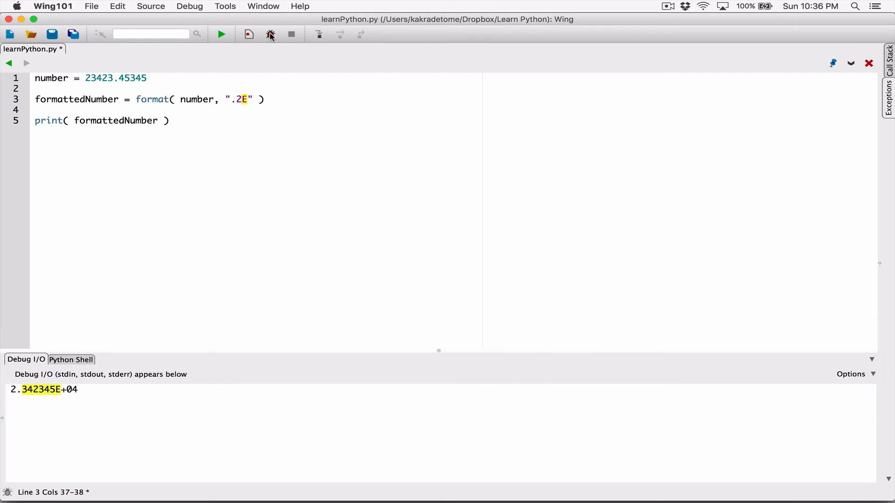
mouse_move(269, 35)
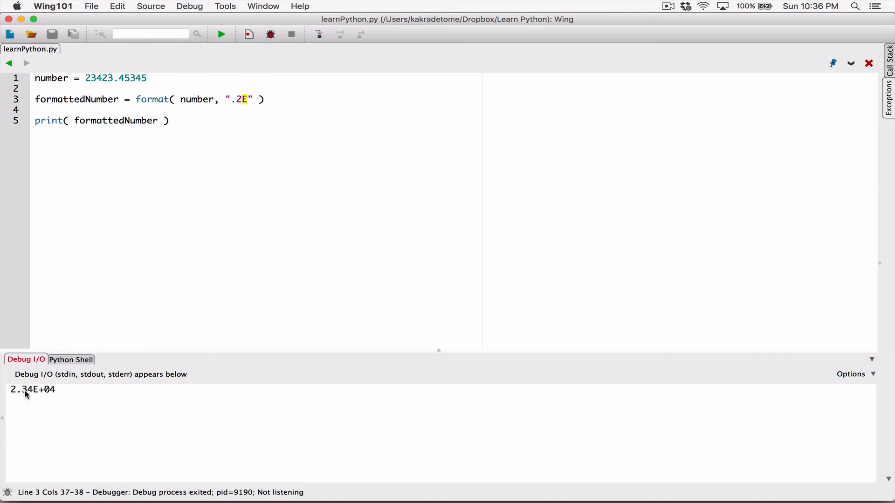
double_click(26, 389)
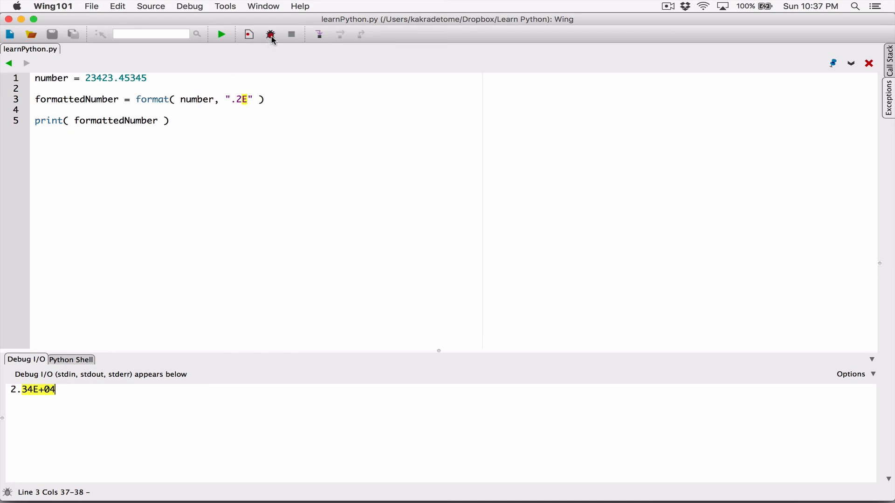
click(290, 35)
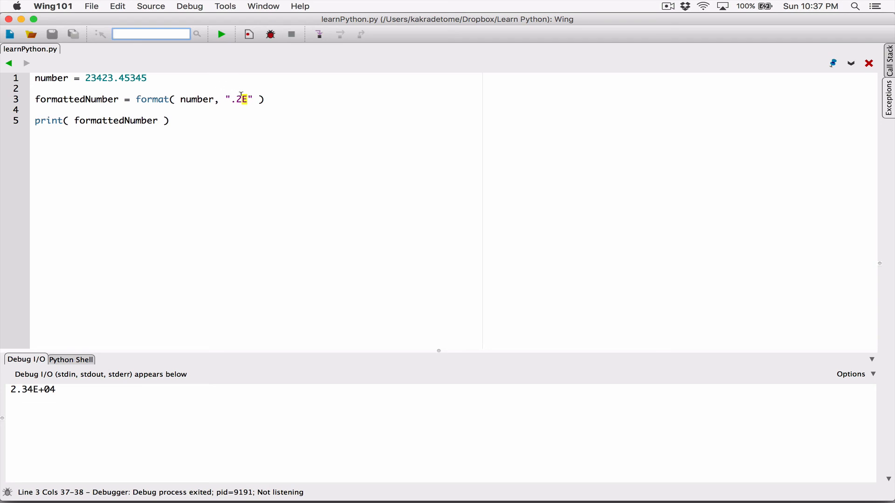